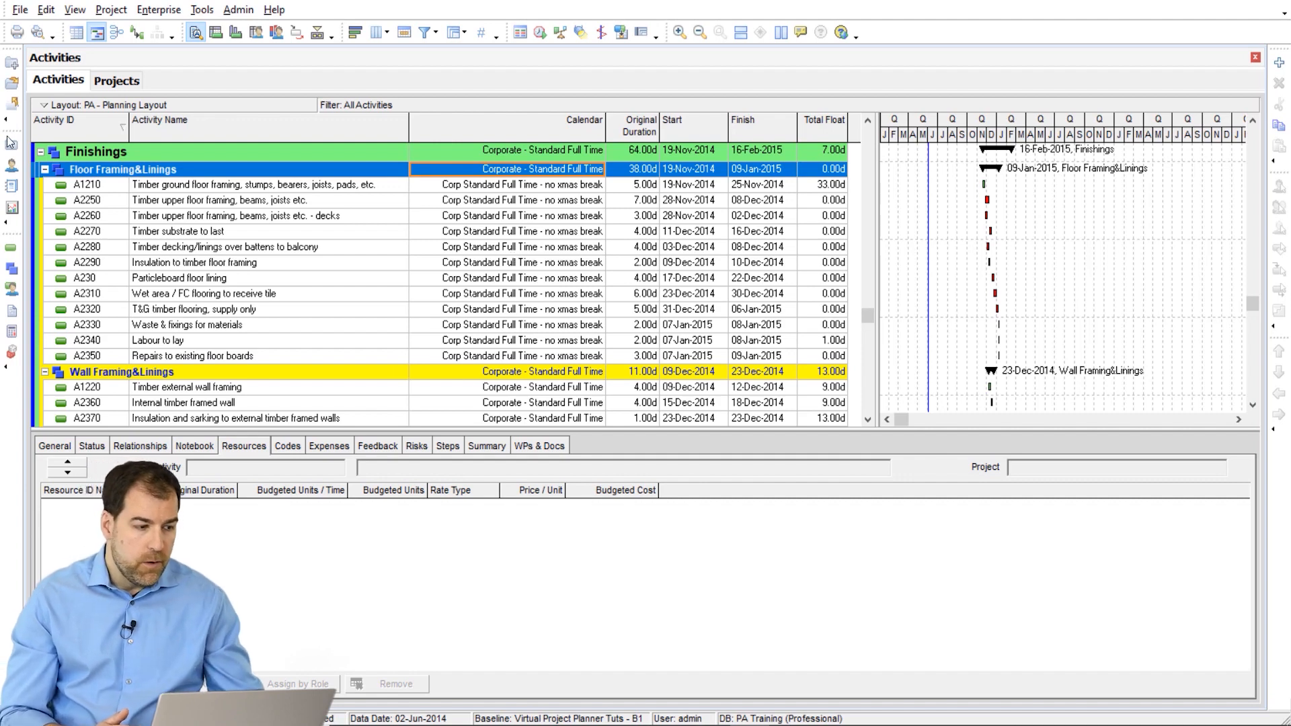
# Open the File menu to show the open, import and export project commands.
pyautogui.click(26, 10)
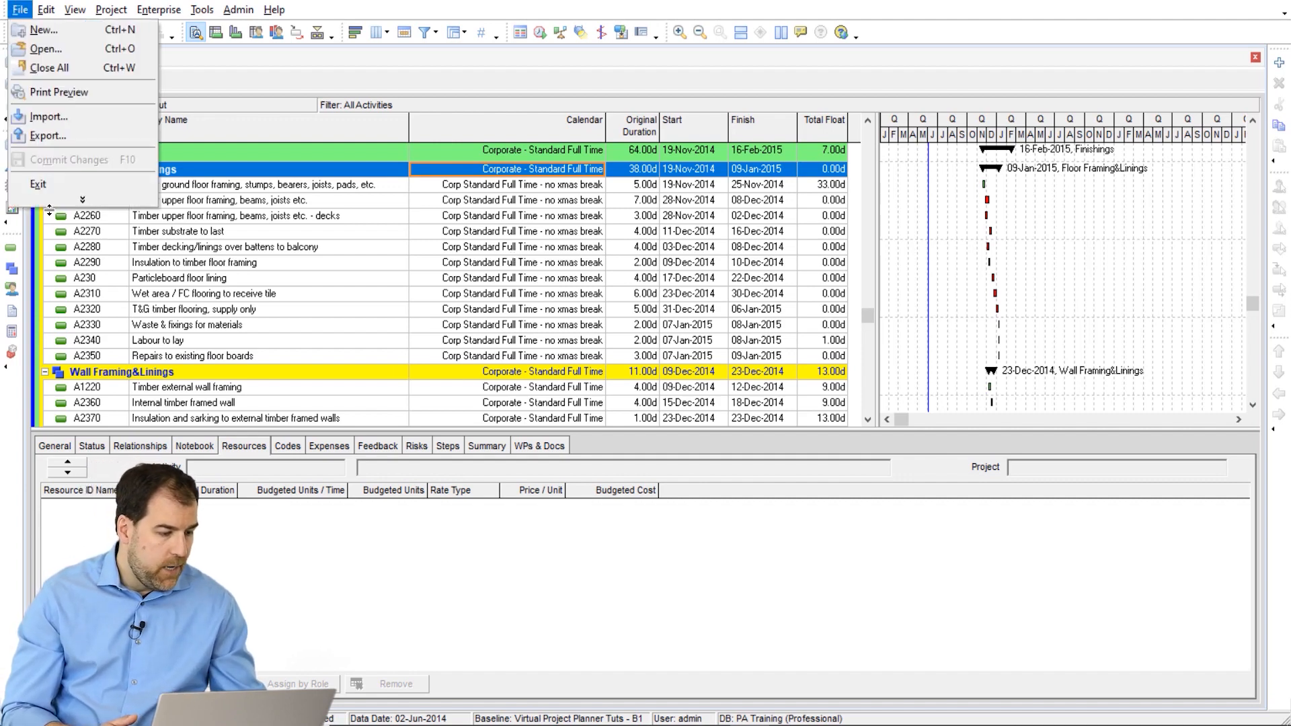